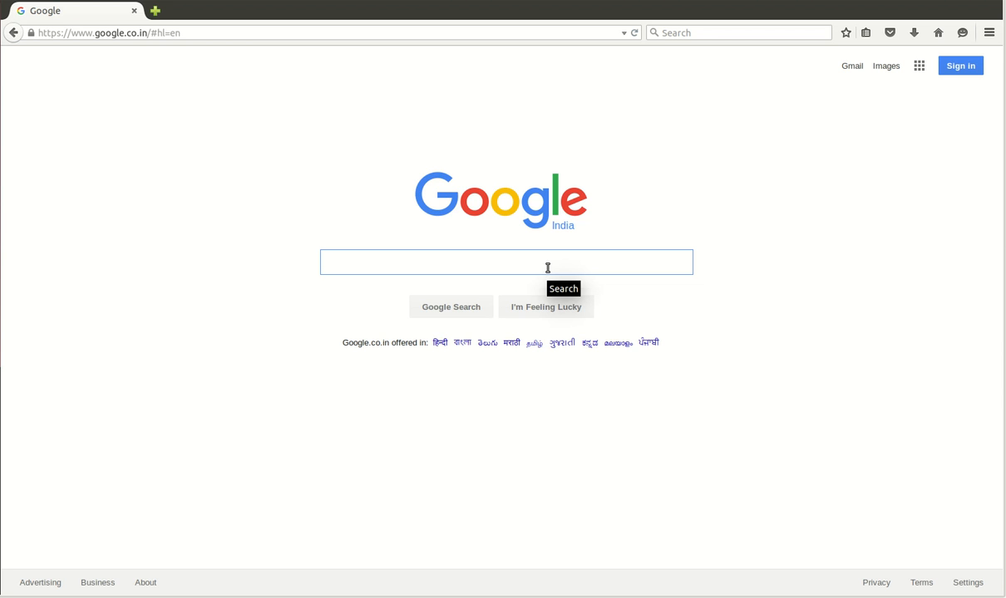
- Search Google for 'weblogic server download' and bring up the first Oracle result's link menu
{"action": "left_click", "coordinate": [506, 262]}
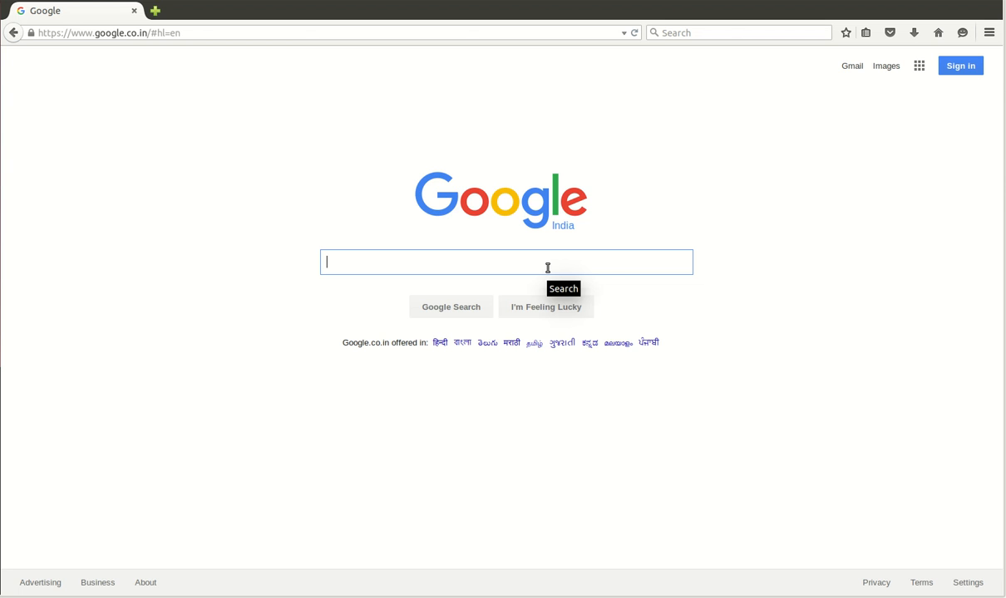
{"action": "type", "text": "weblogic"}
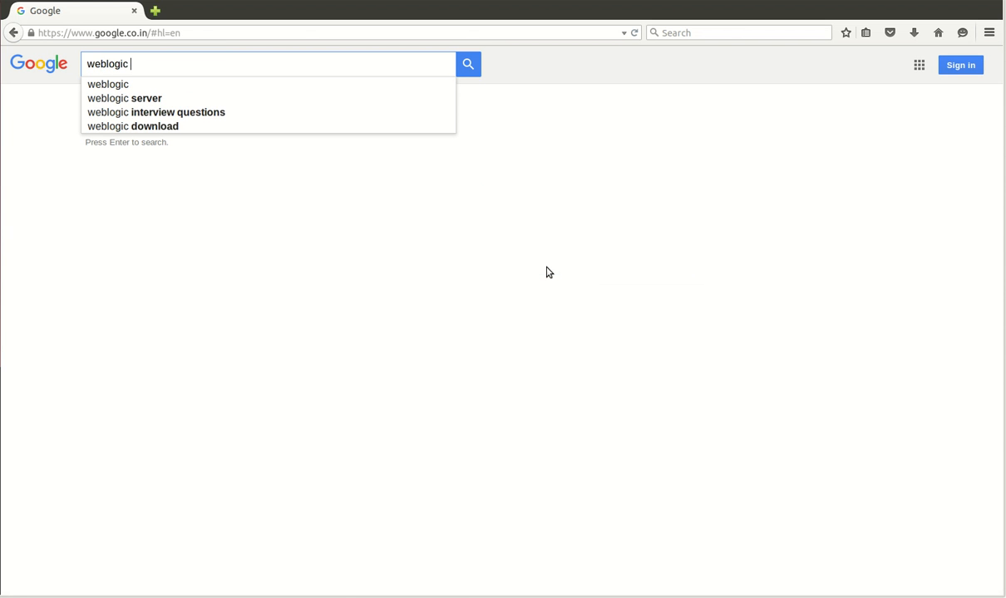
{"action": "type", "text": "server"}
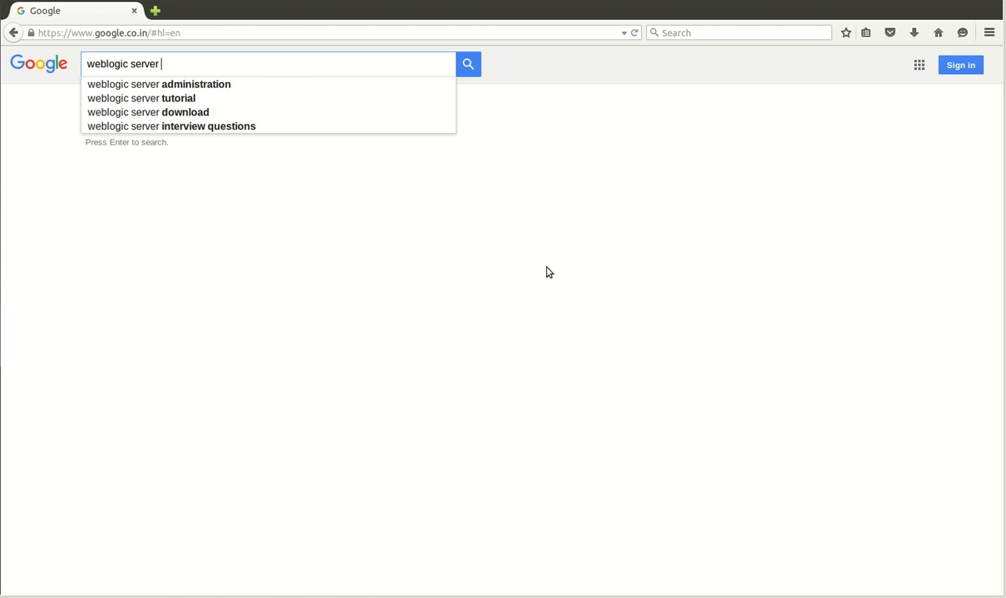
{"action": "left_click", "coordinate": [147, 113]}
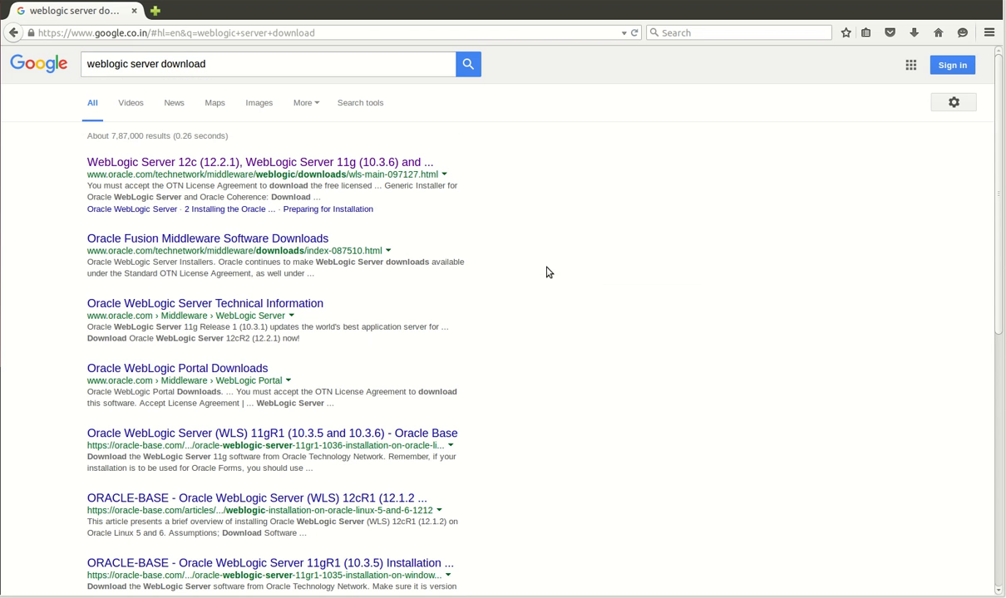
{"action": "right_click", "coordinate": [259, 162]}
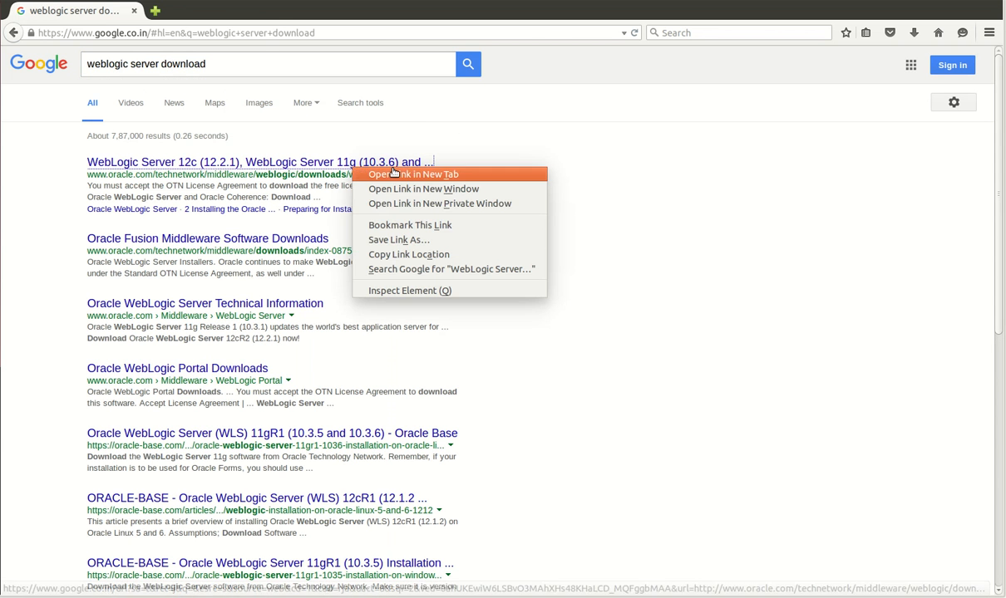
- Open Oracle's WebLogic downloads page in a new tab, accept the license, and find WebLogic Server 10.3.6
{"action": "left_click", "coordinate": [413, 174]}
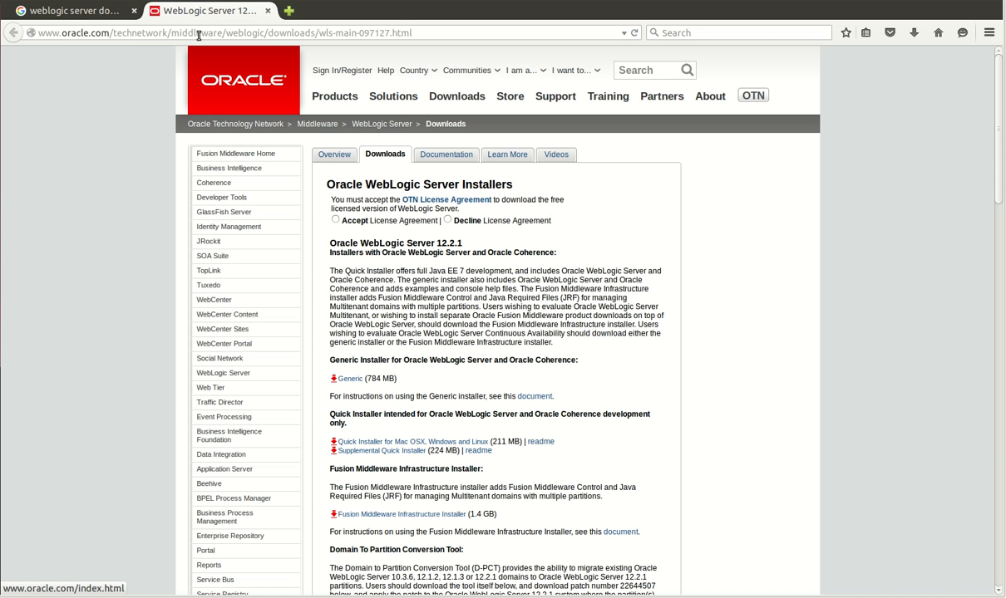
{"action": "left_click", "coordinate": [335, 220]}
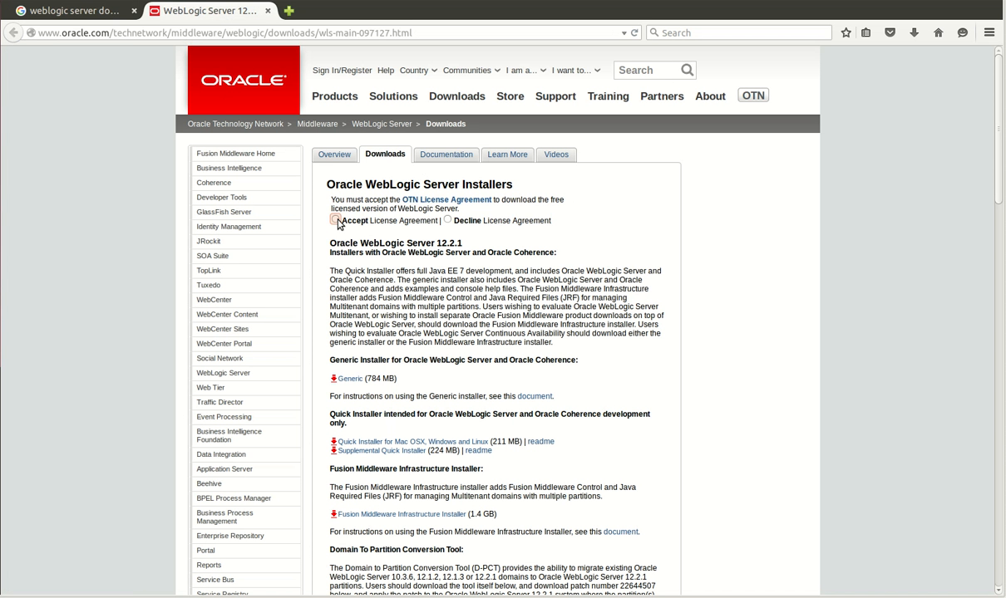
{"action": "scroll", "scroll_direction": "down", "scroll_amount": 3}
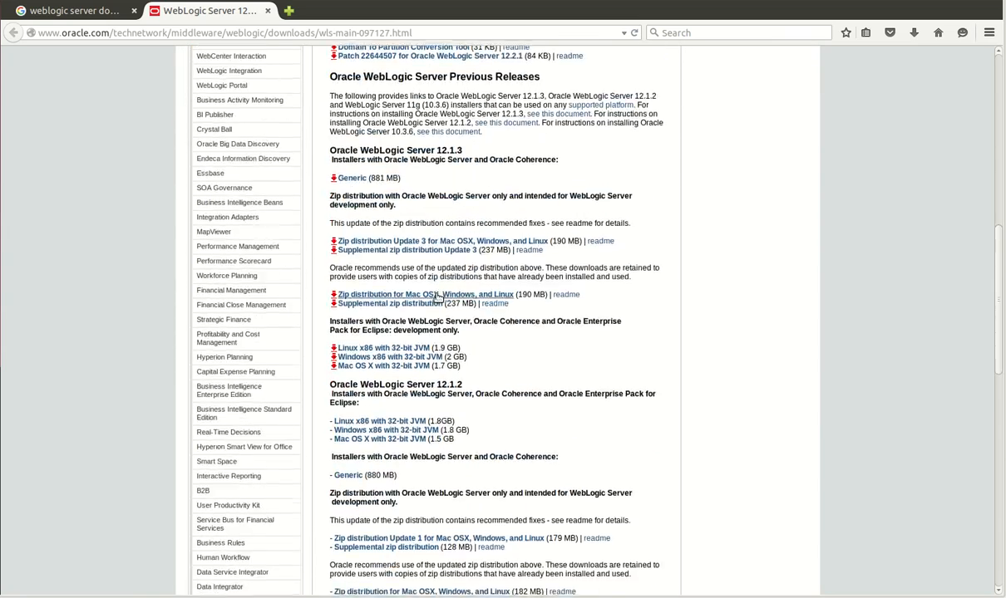
{"action": "scroll", "scroll_direction": "down", "scroll_amount": 3}
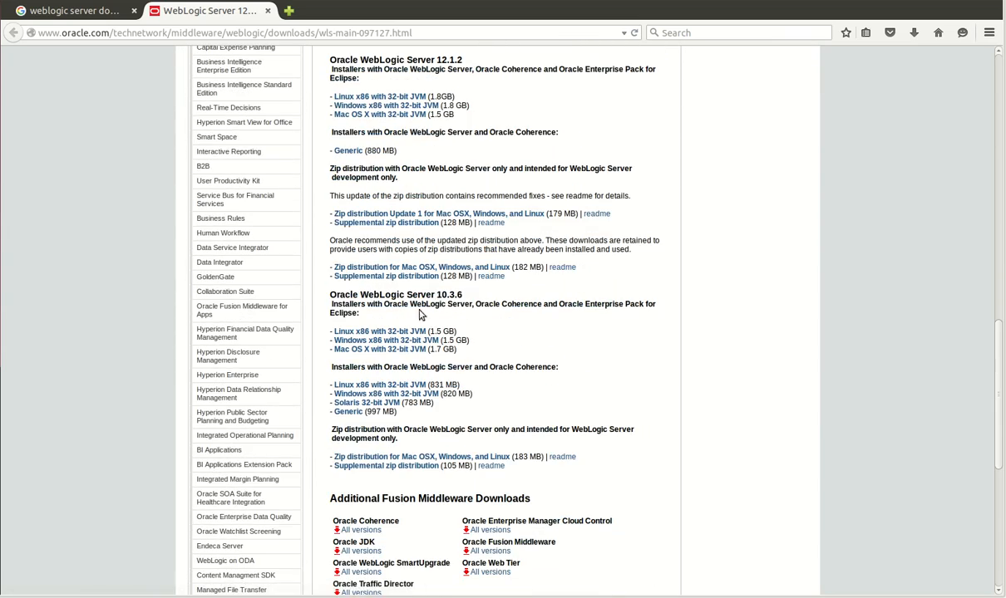
{"action": "double_click", "coordinate": [396, 294]}
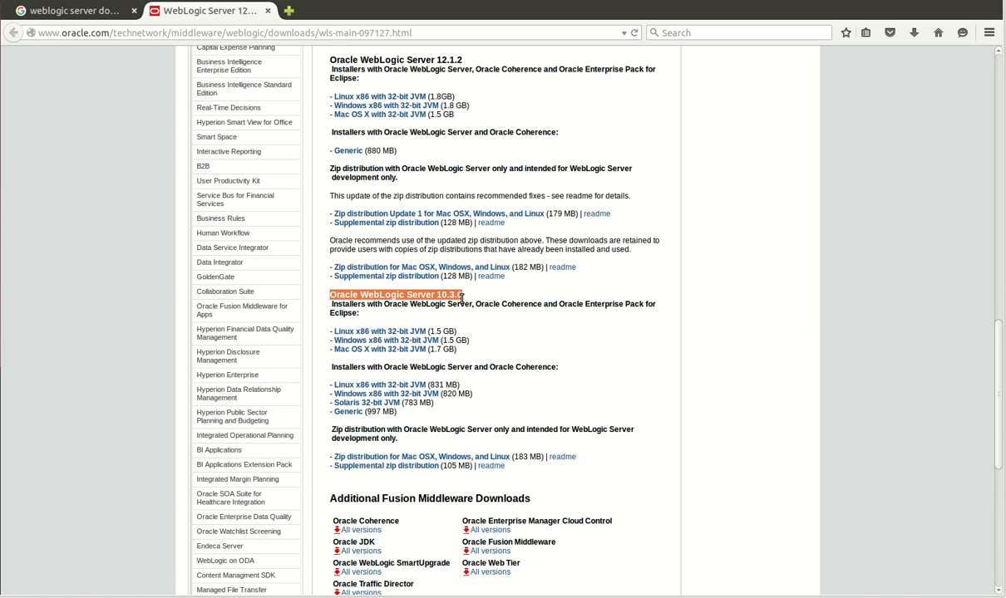
{"action": "mouse_move", "coordinate": [349, 414]}
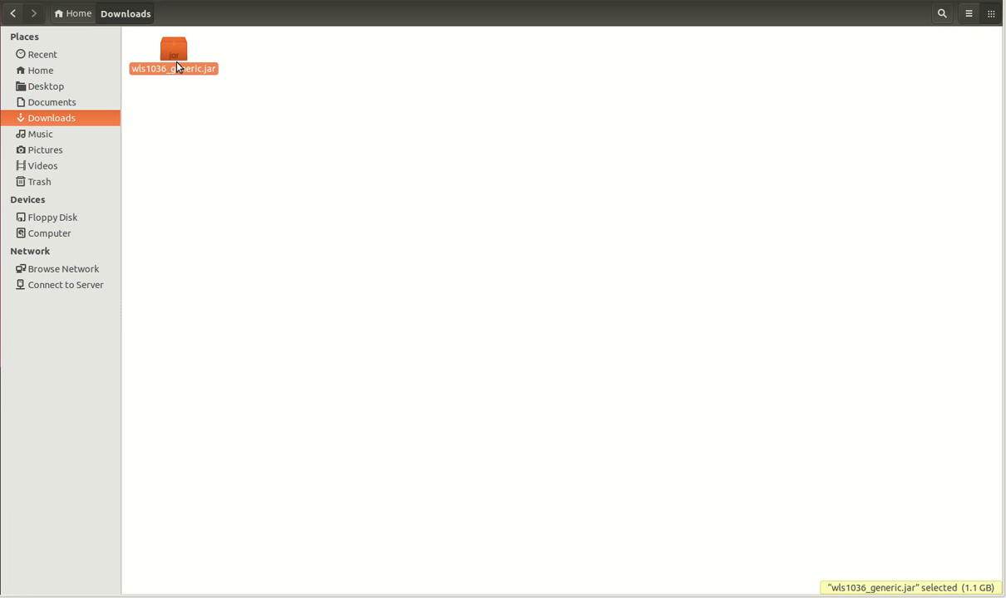
{"action": "mouse_move", "coordinate": [92, 100]}
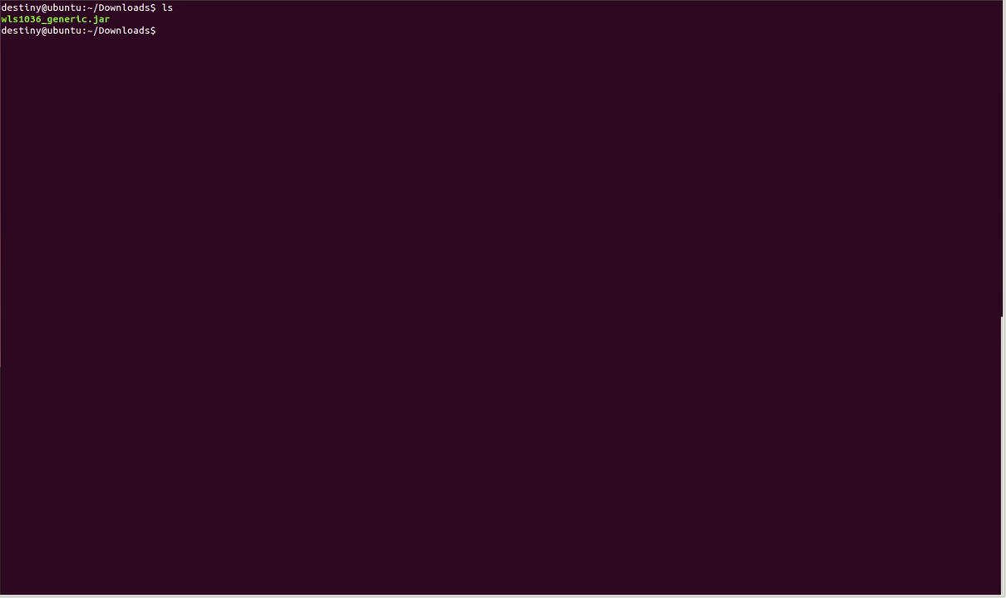
- Check the Java installation with 'which java' and 'echo $JAVA_HOME'
{"action": "type", "text": "wh"}
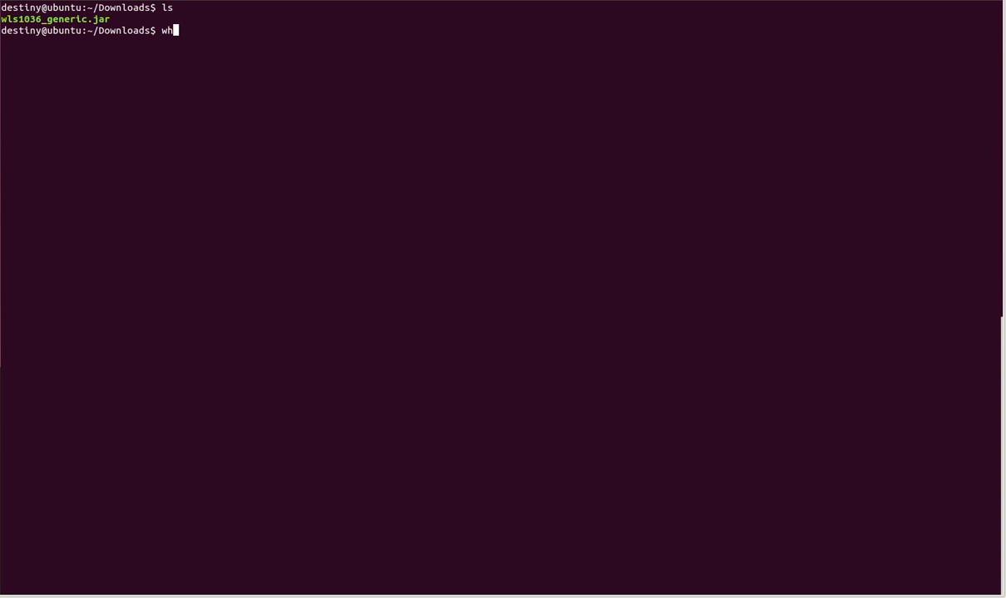
{"action": "type", "text": "ich java"}
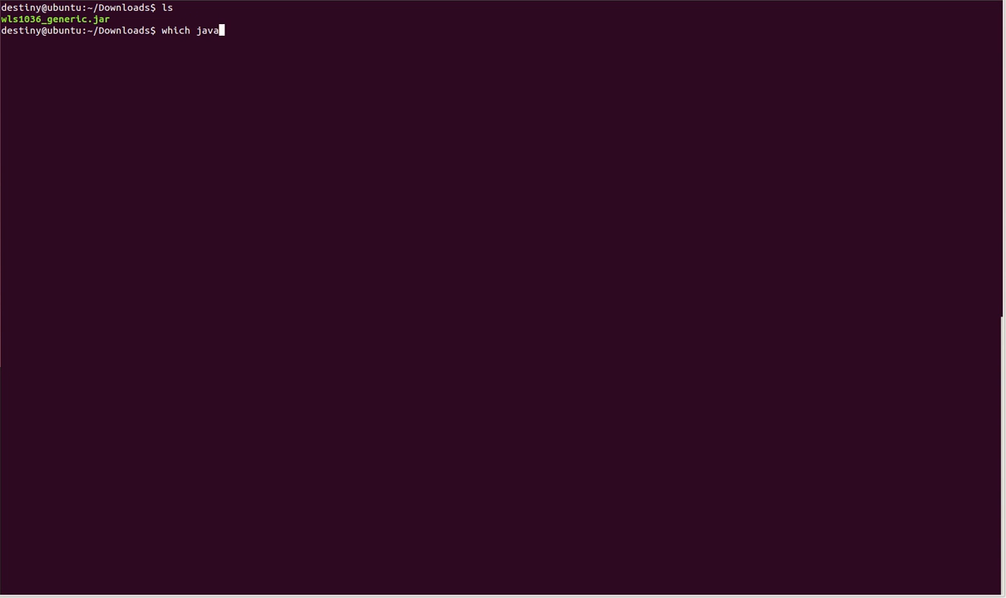
{"action": "key", "text": "Return"}
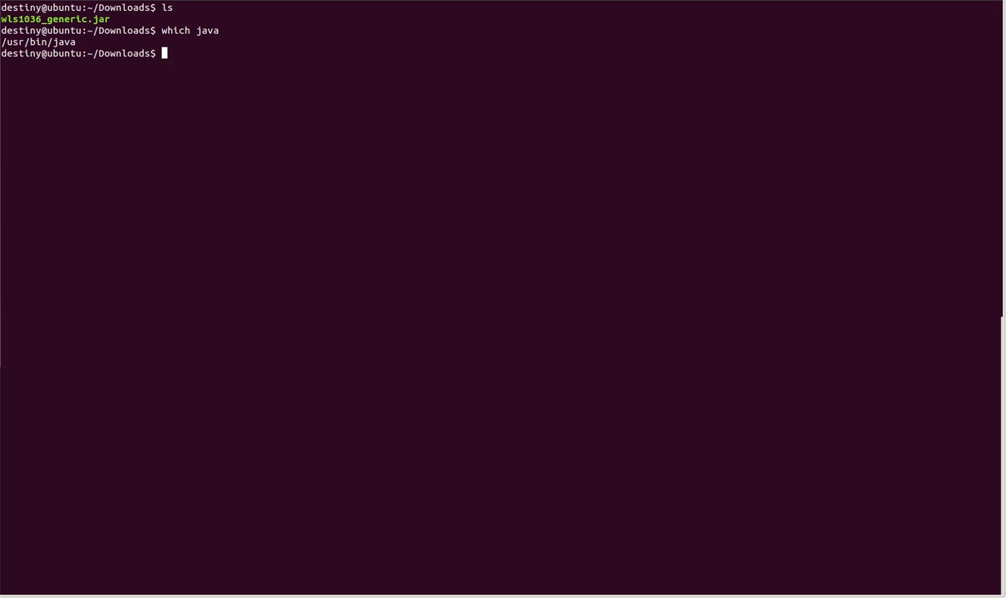
{"action": "type", "text": "echo"}
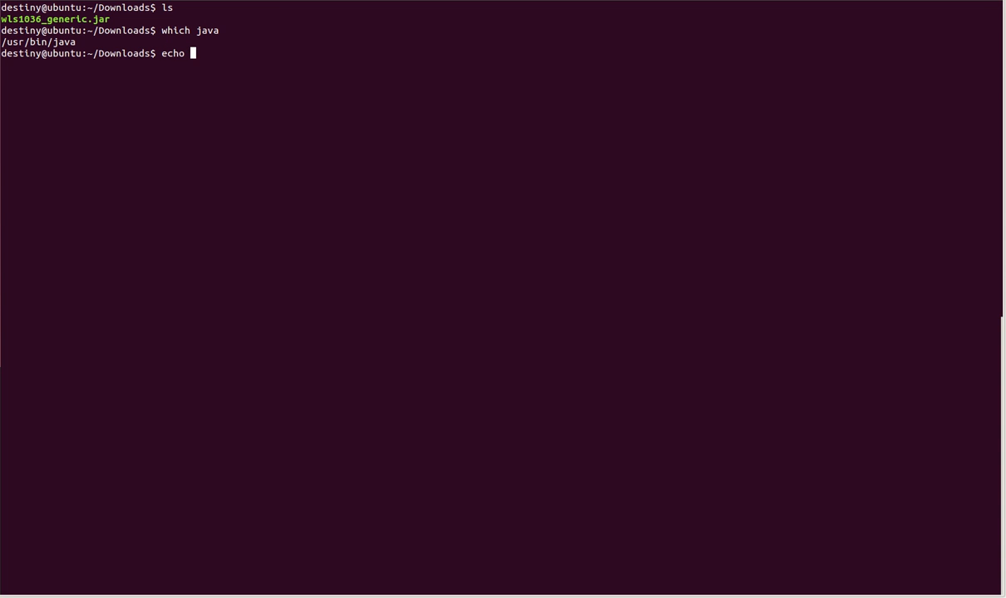
{"action": "type", "text": "$JAVA_HOME"}
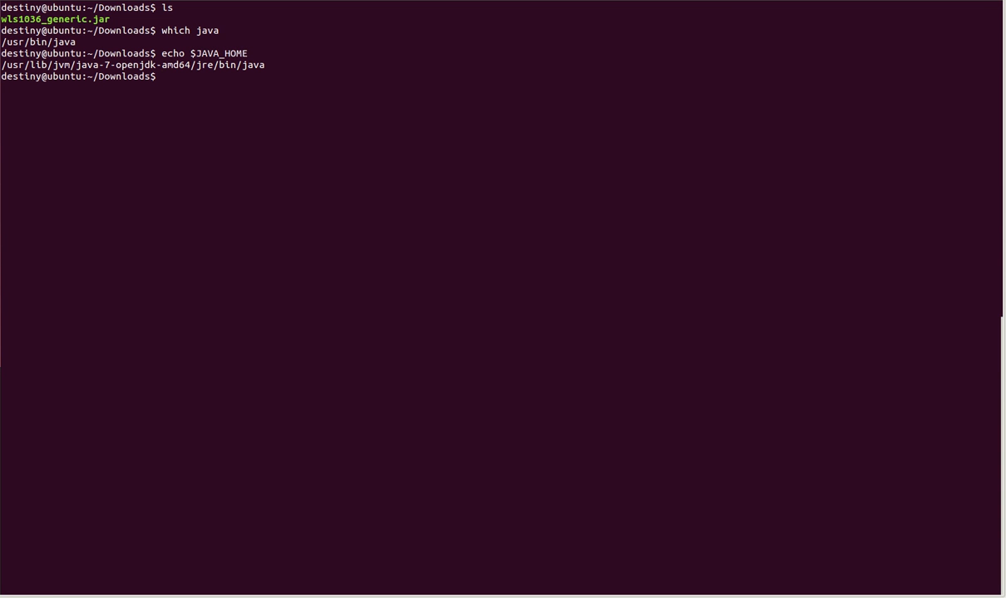
- List Downloads and run 'java -jar wls1036_generic.jar' to start the installer
{"action": "type", "text": "ls"}
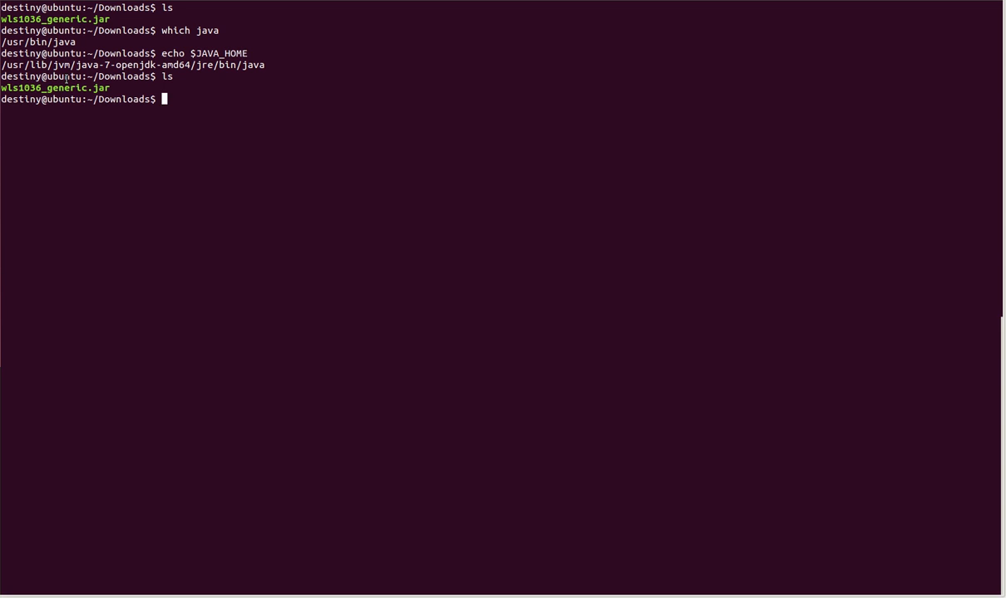
{"action": "type", "text": "j"}
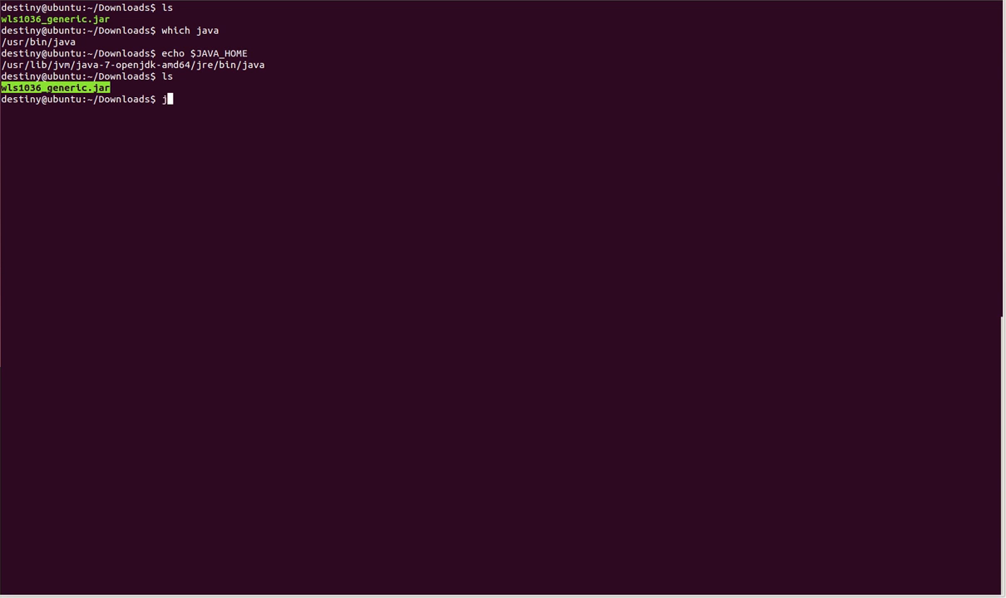
{"action": "type", "text": "ava -jar"}
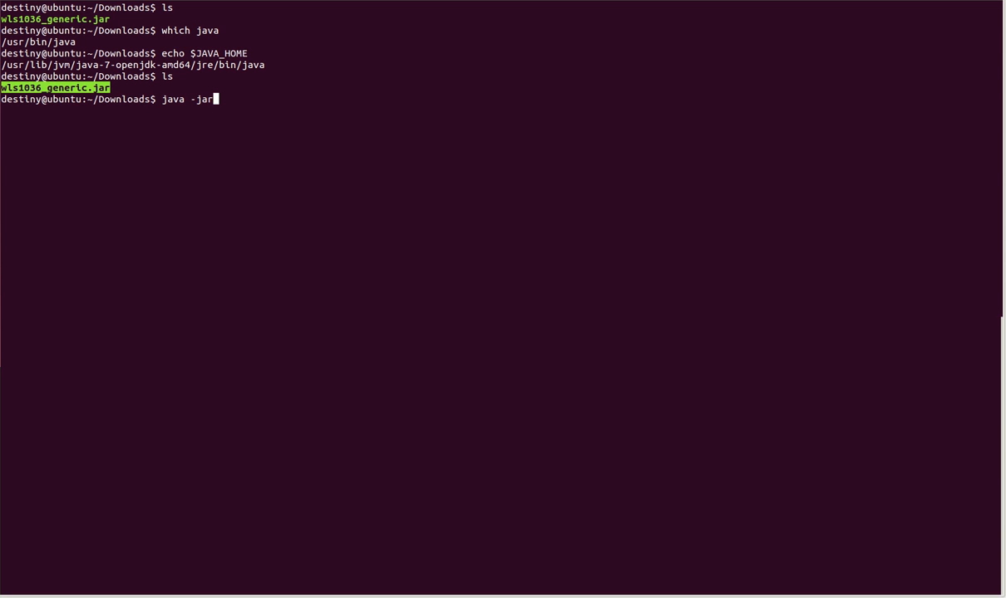
{"action": "type", "text": "wls1036_generic.jar"}
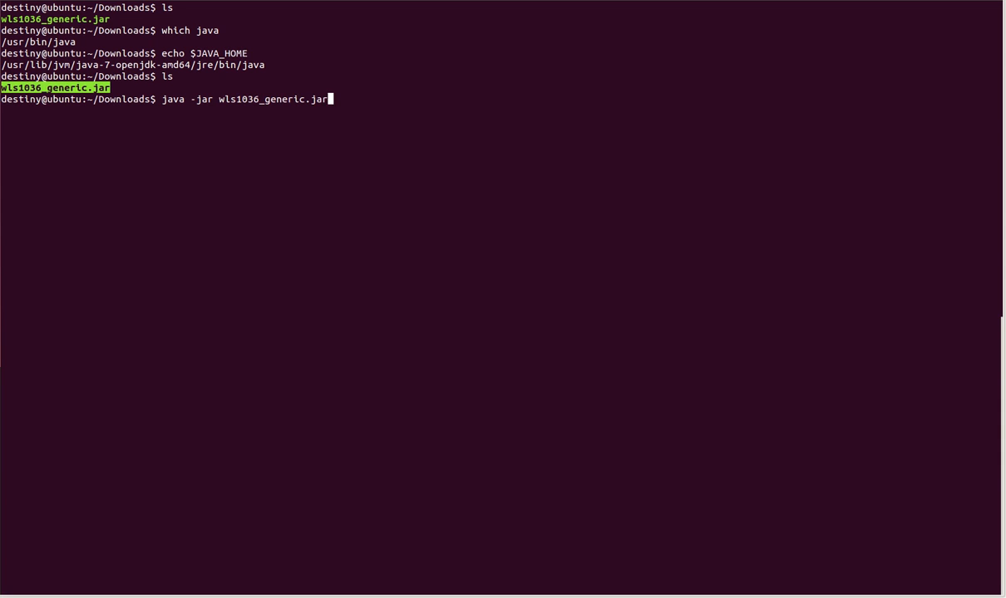
{"action": "key", "text": "Return"}
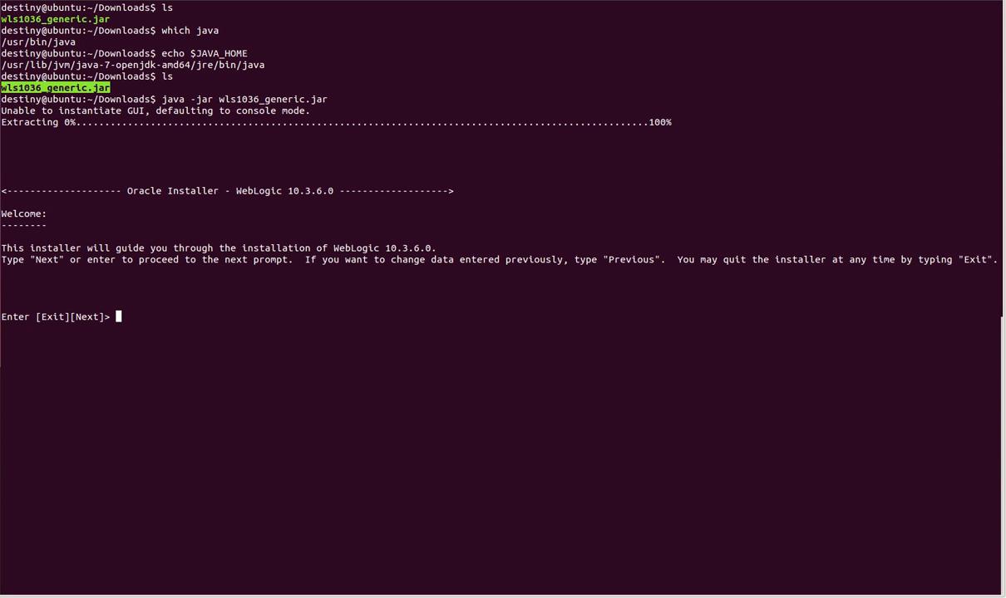
- Answer Next at the welcome screen and again to keep the default Middleware Home
{"action": "type", "text": "Next"}
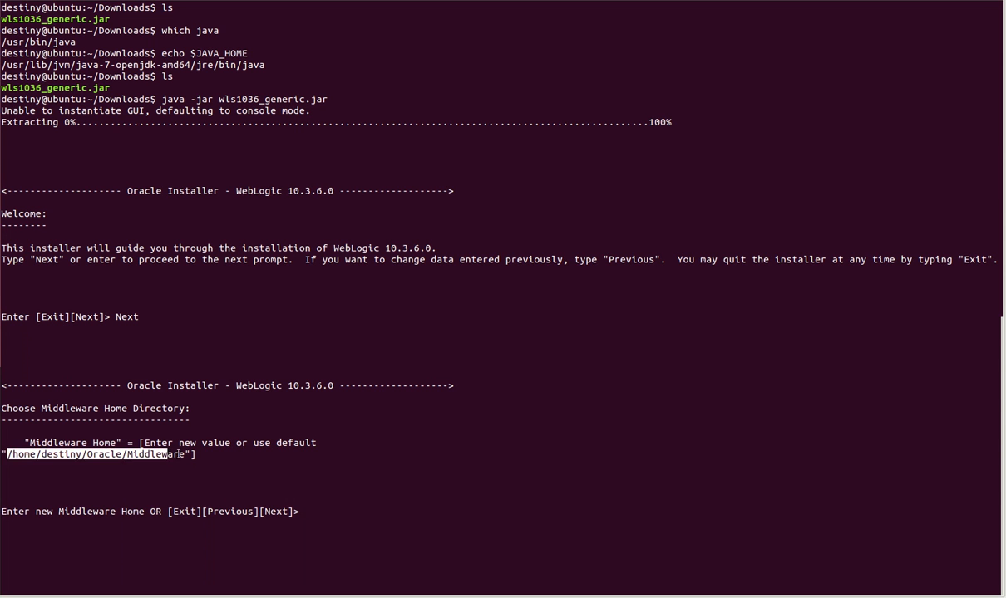
{"action": "type", "text": "Next"}
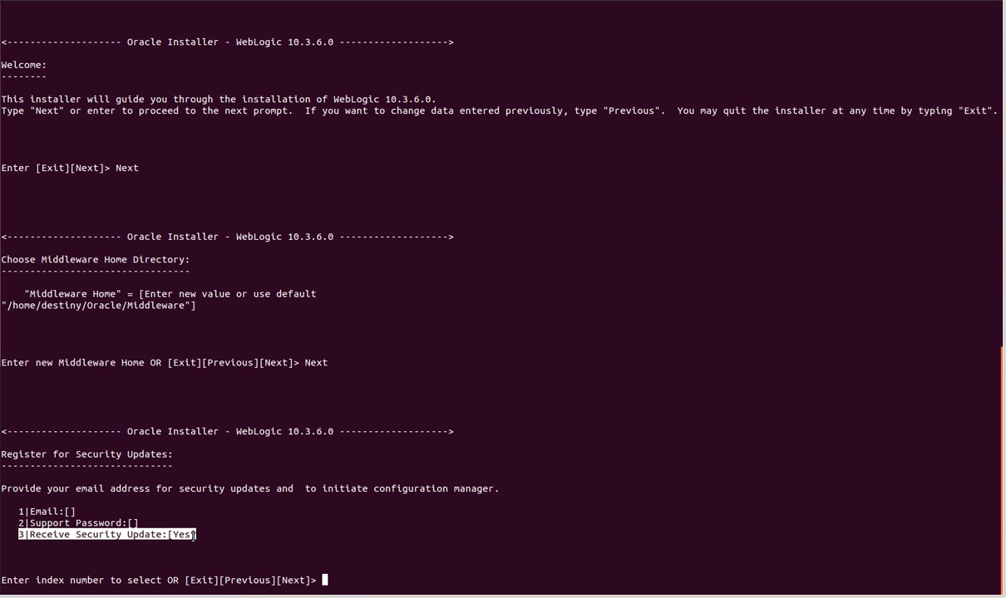
- Enter option 3, decline security updates, confirm Yes to bypass, and continue with Next
{"action": "type", "text": "3"}
{"action": "type", "text": "No"}
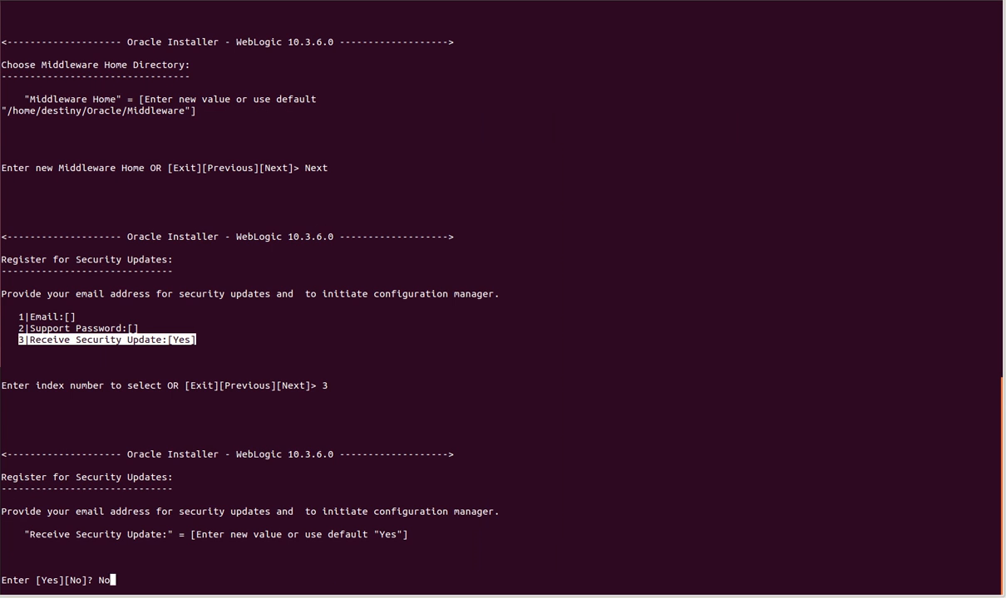
{"action": "key", "text": "enter"}
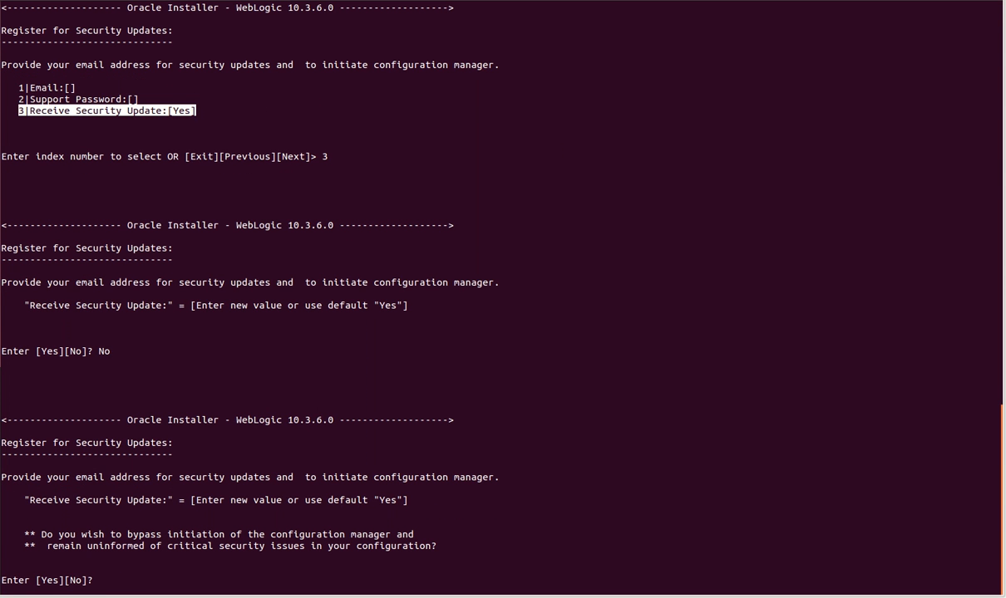
{"action": "type", "text": "Yes"}
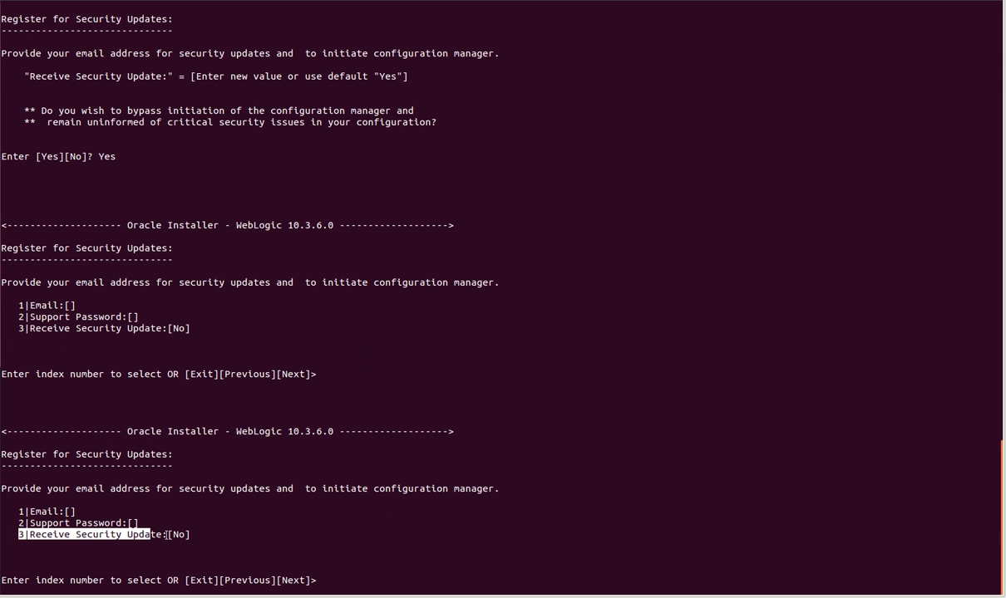
{"action": "type", "text": "N"}
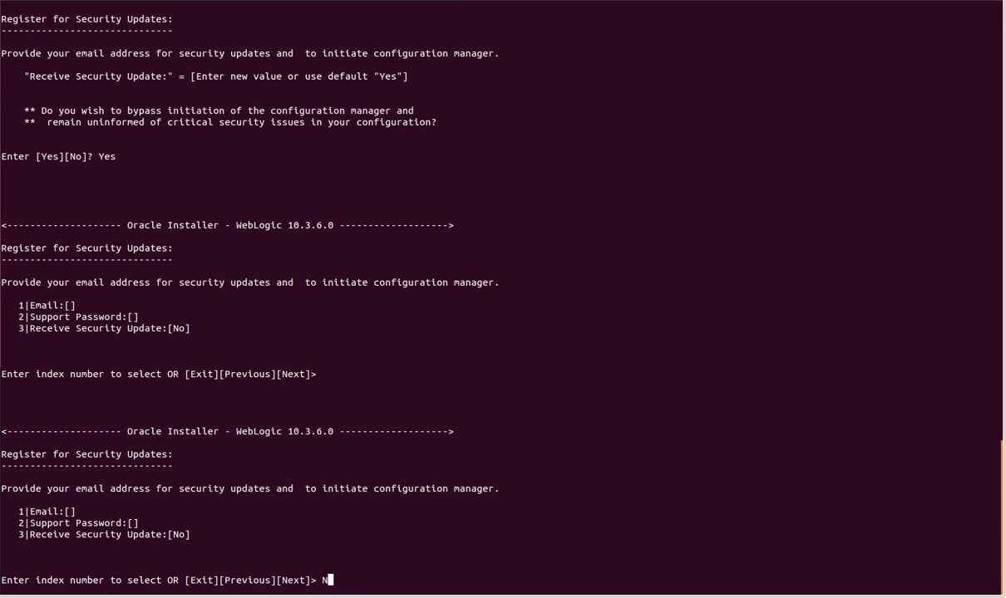
{"action": "type", "text": "Next"}
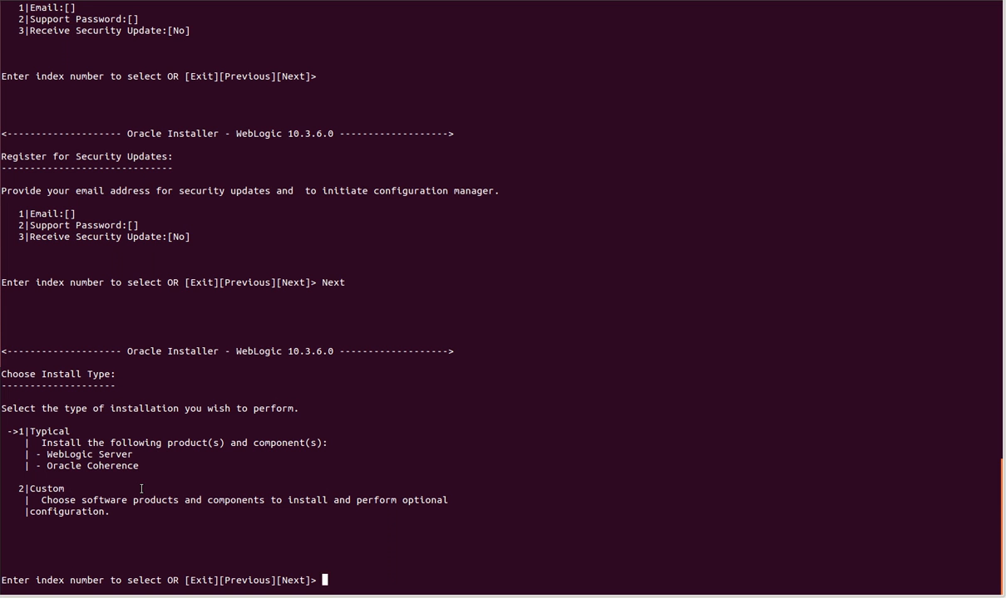
- Pick Typical install (1), keep the OpenJDK 7 JDK, and accept default product directories
{"action": "type", "text": "1"}
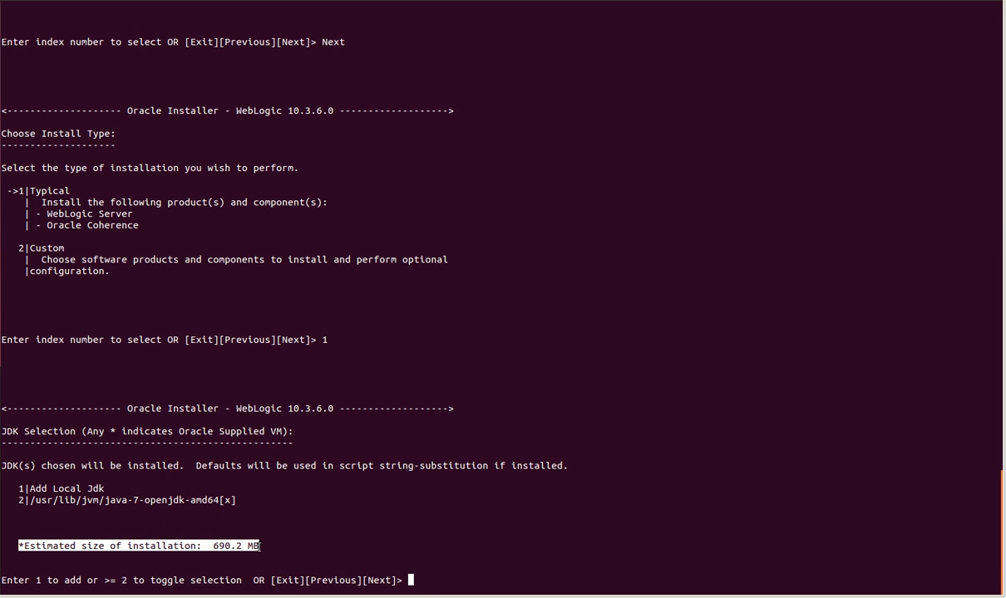
{"action": "type", "text": "Next"}
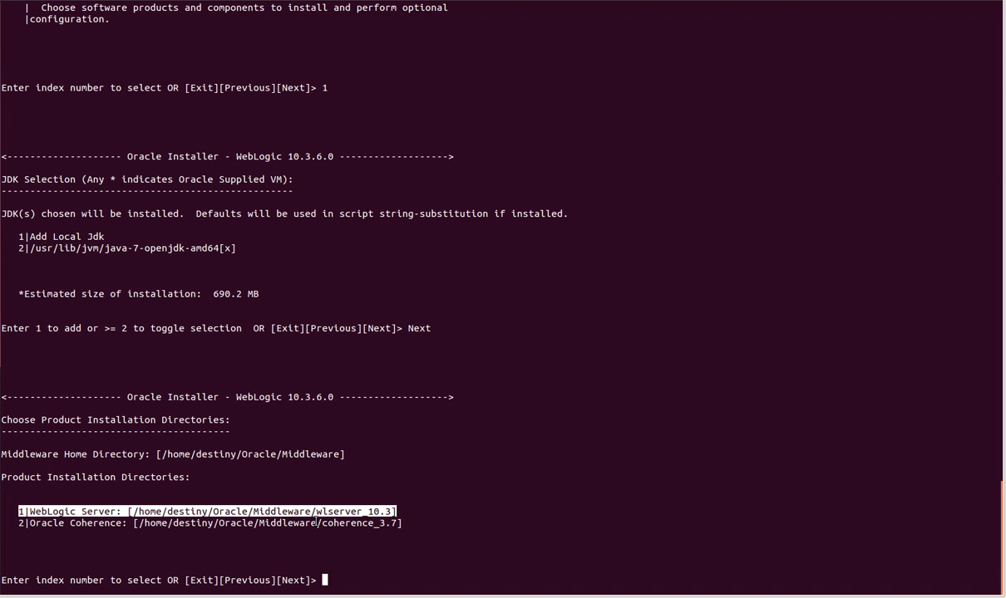
{"action": "type", "text": "Next"}
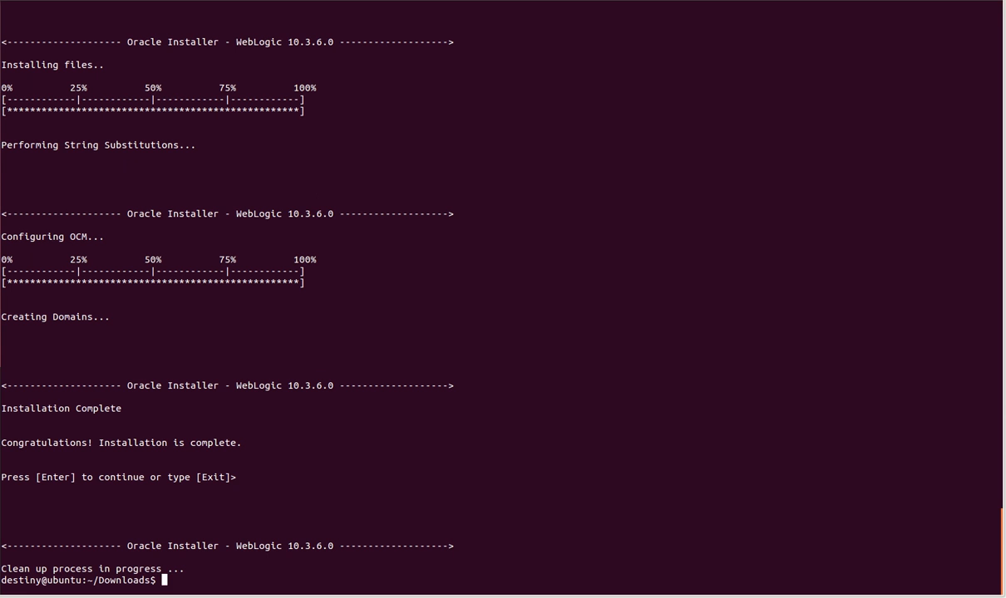
- Wait for installation to finish, then start a cd command at the returned prompt
{"action": "type", "text": "cd ."}
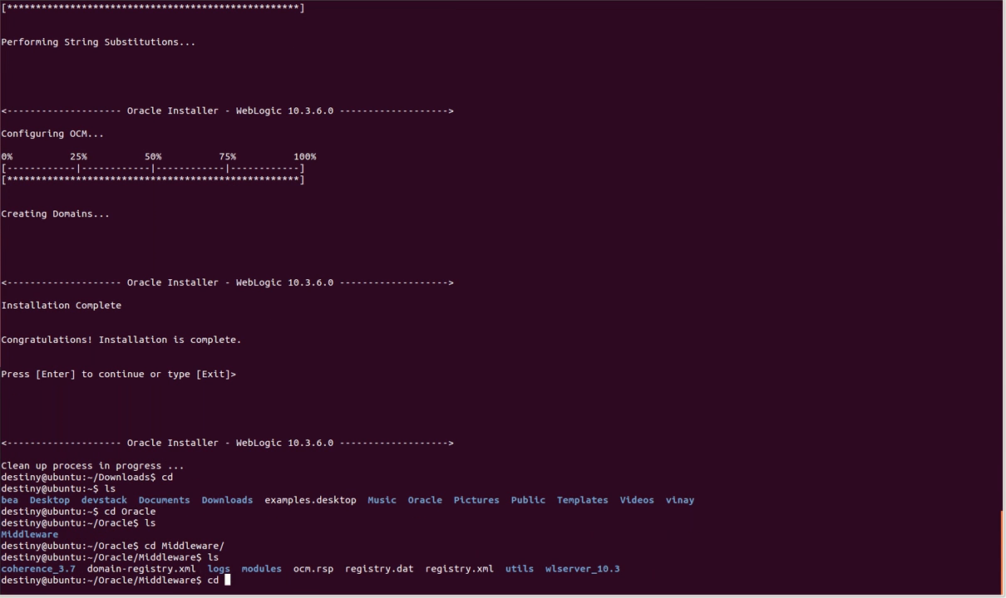
- List the contents of wlserver_10.3 and its common folder, then return to wlserver_10.3
{"action": "type", "text": "wlserver_10.3/"}
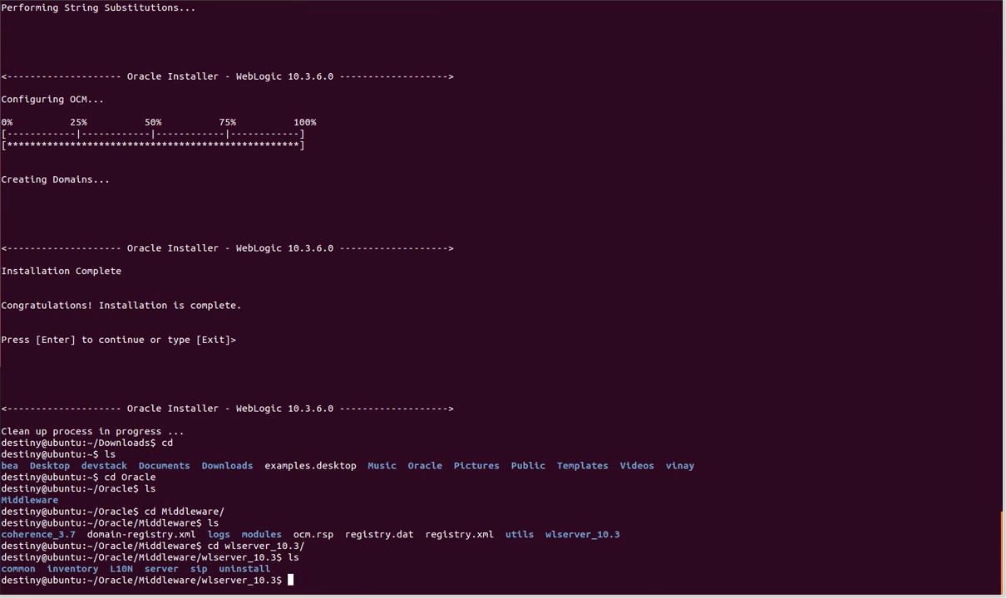
{"action": "type", "text": "l"}
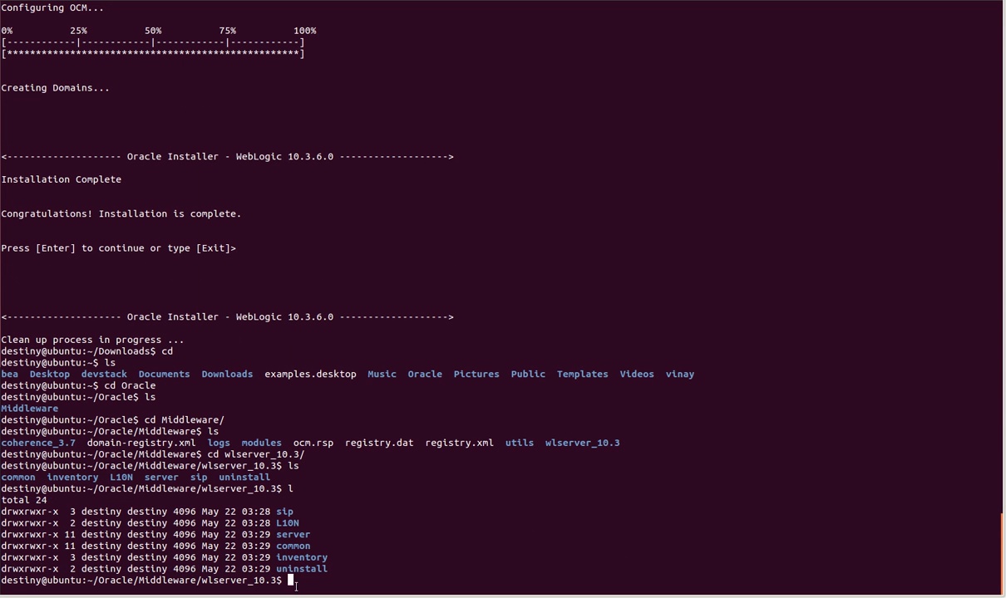
{"action": "type", "text": "cd common"}
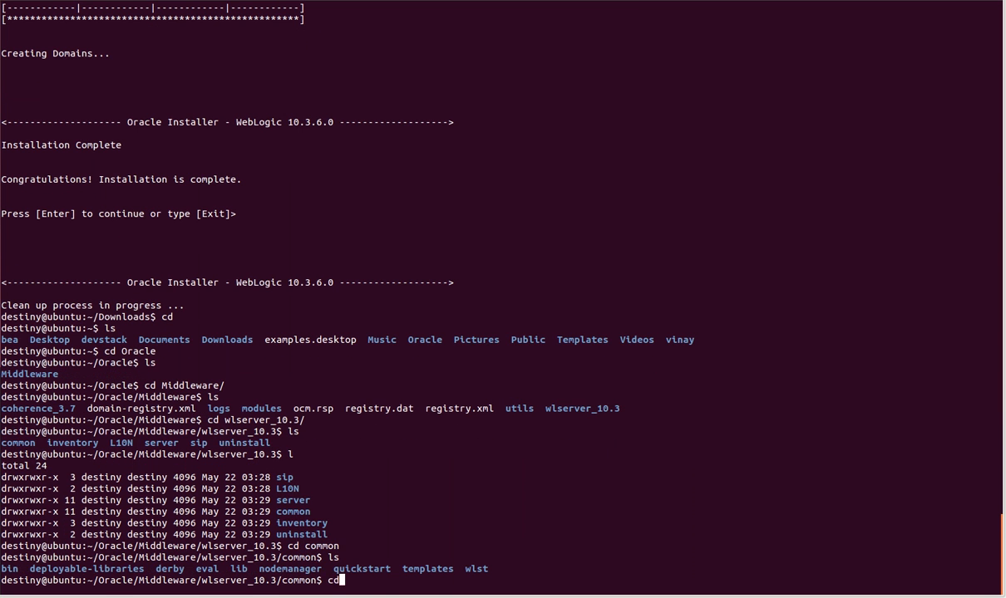
{"action": "type", "text": "cd .."}
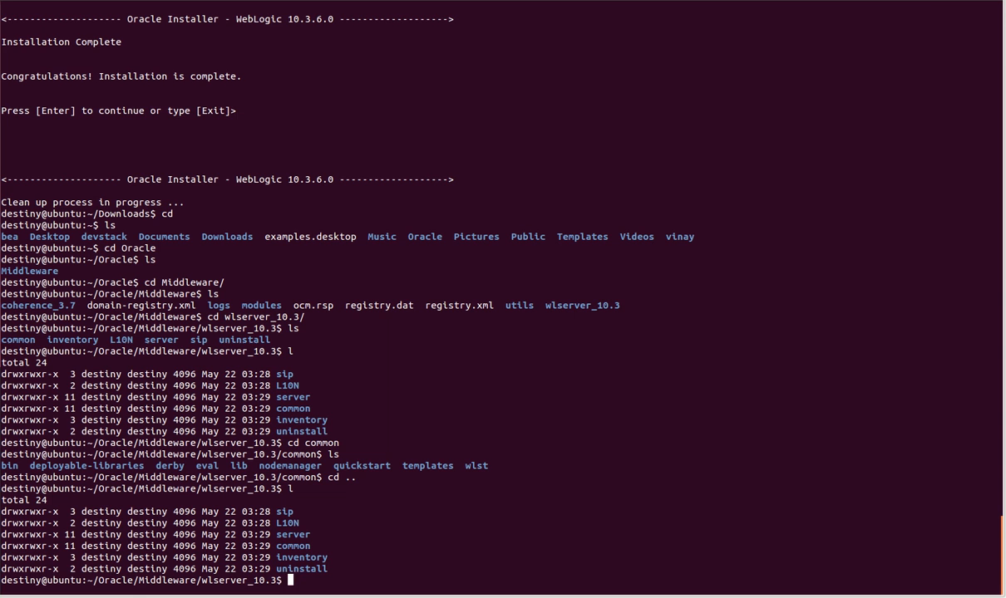